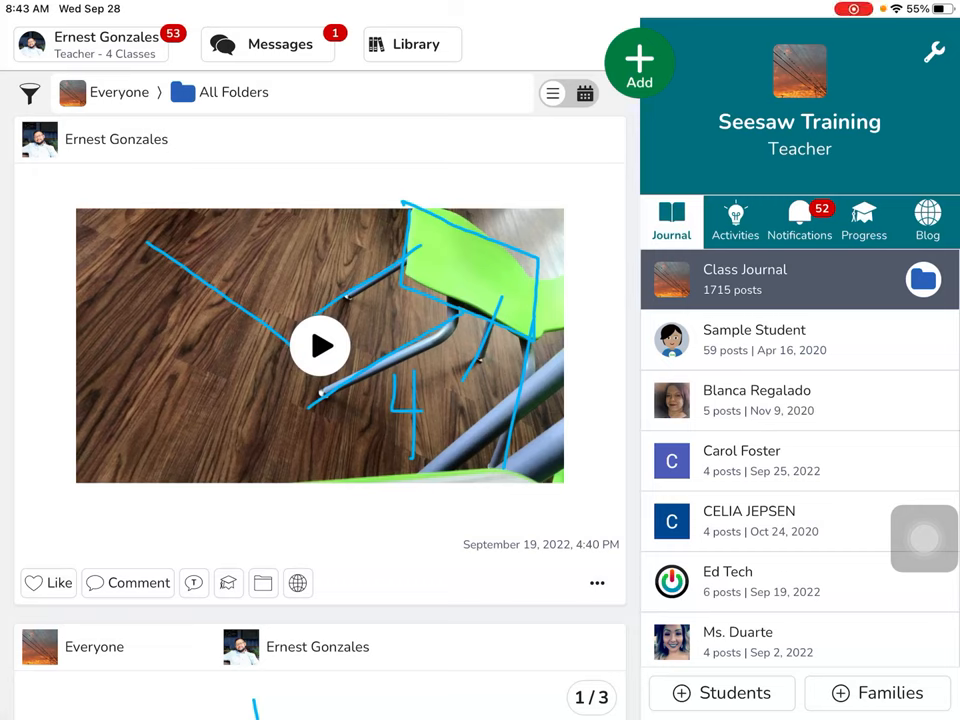
Start a new post and choose to post student work
left_click(638, 60)
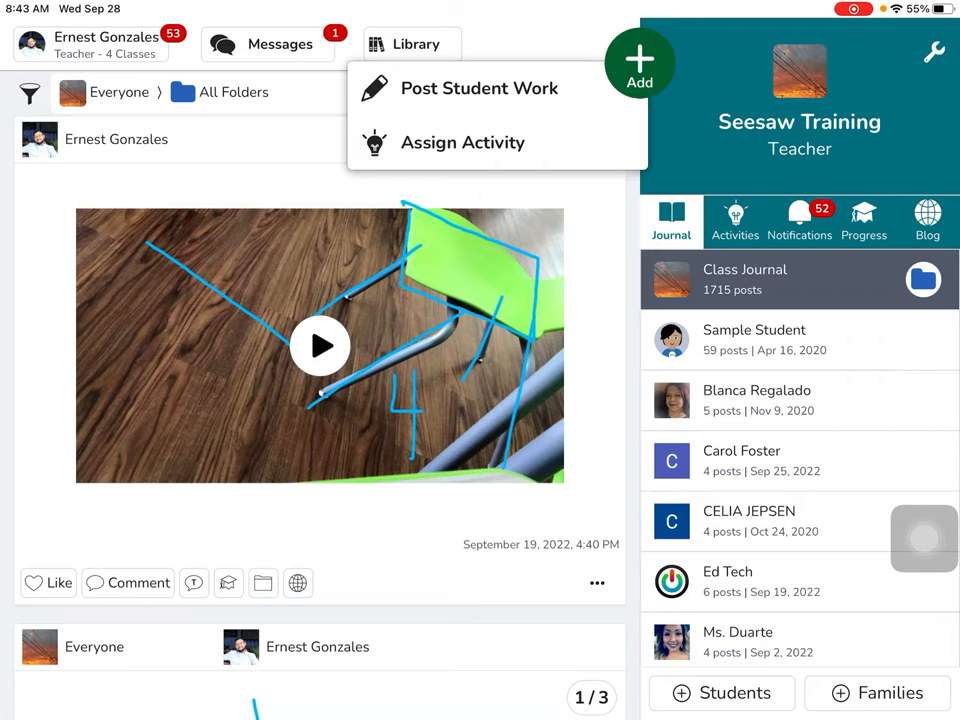
left_click(478, 88)
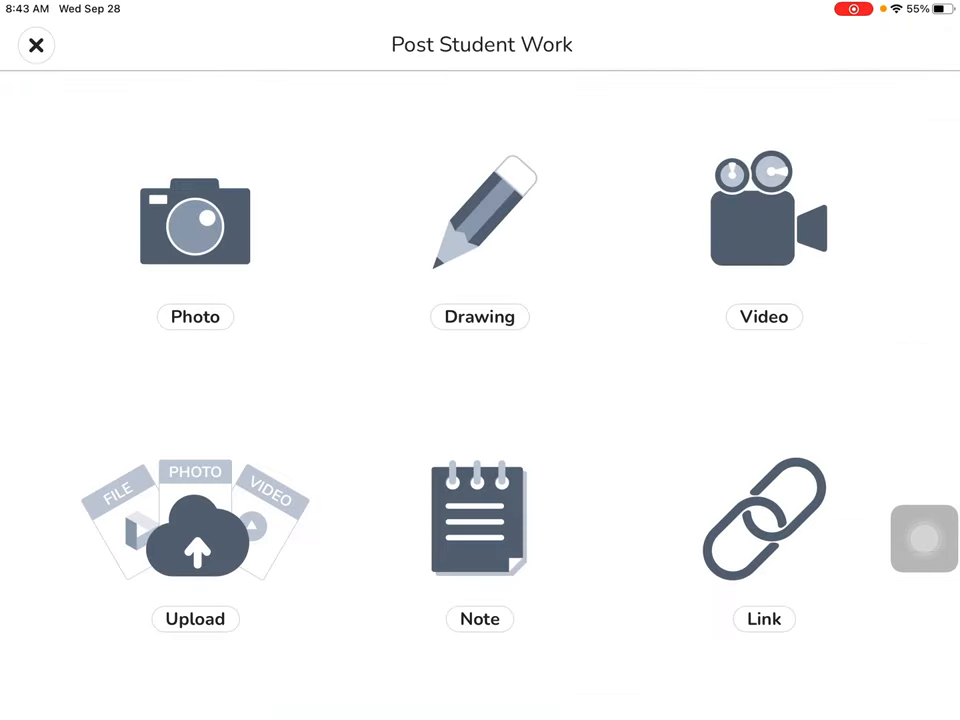
Make a drawing post reading 4+4=8 with tally marks, dismissing the voice-recording error
left_click(480, 212)
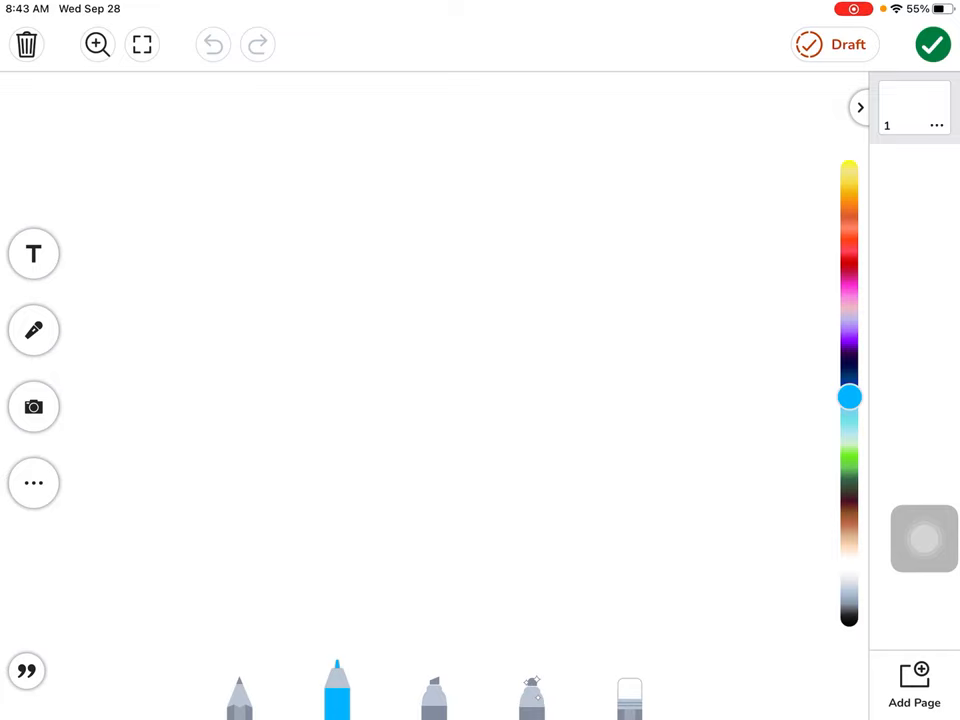
left_click(34, 330)
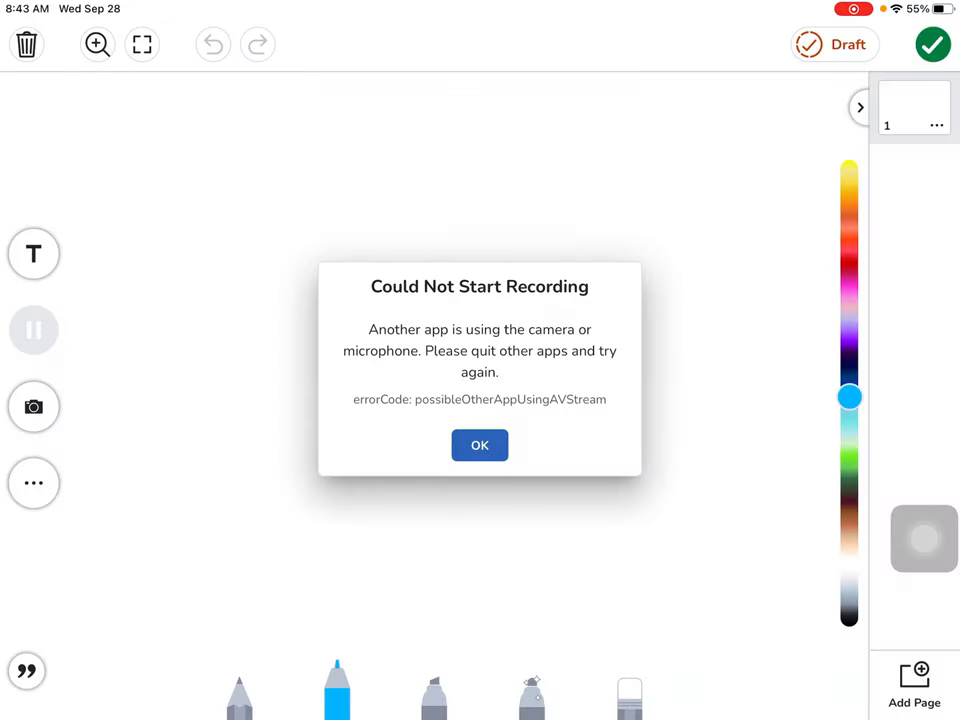
left_click(480, 444)
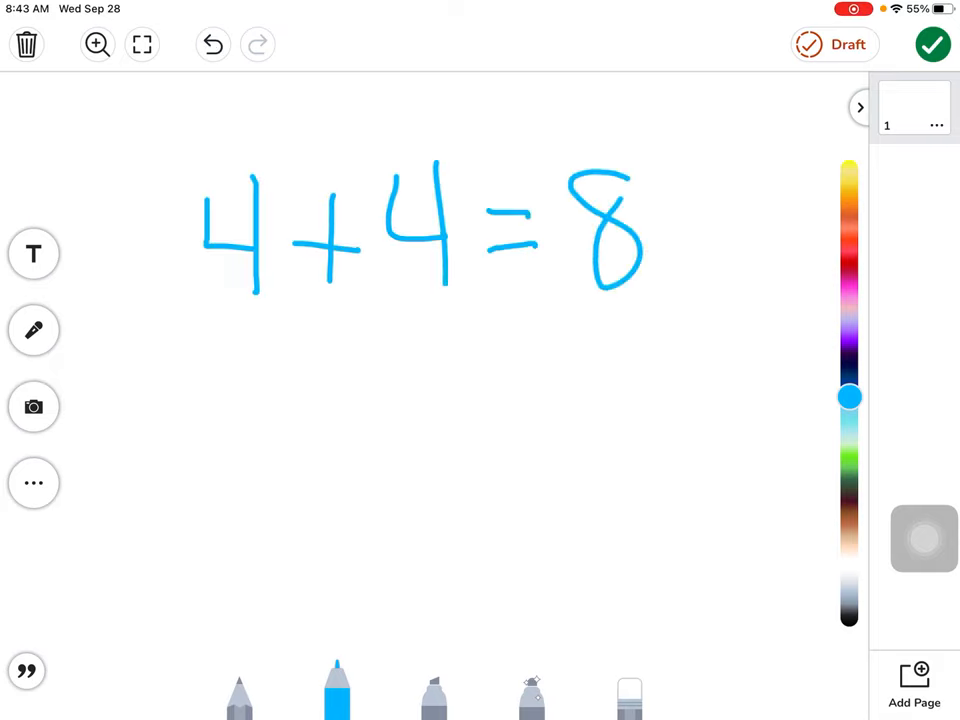
left_click_drag(200, 340, 320, 400)
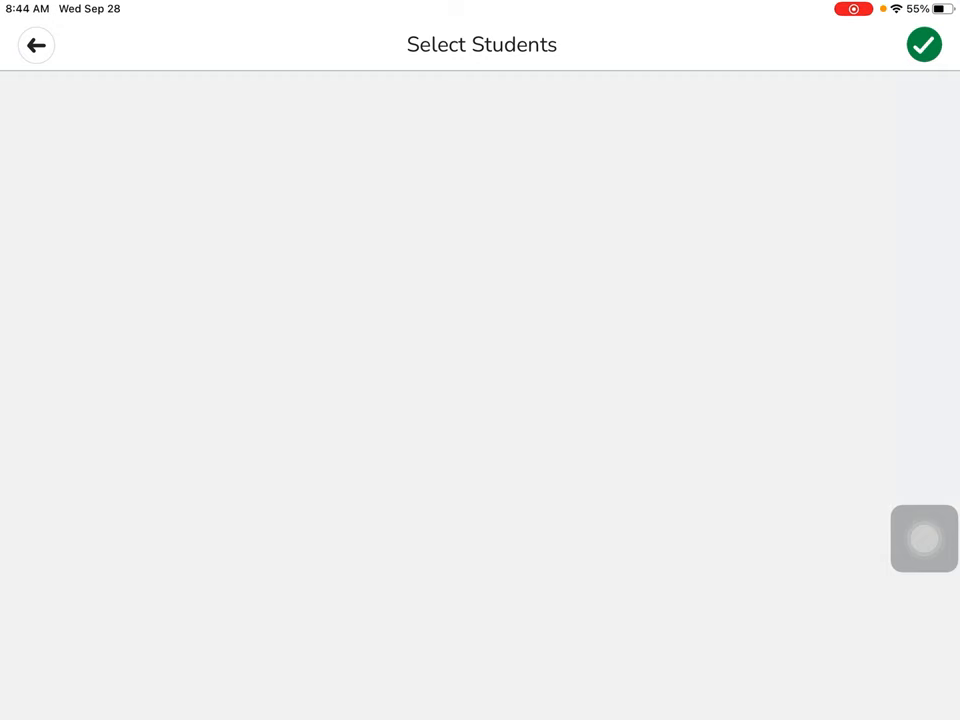
Publish the drawing to the Class Journal and request its post QR code from the ... menu
left_click(924, 44)
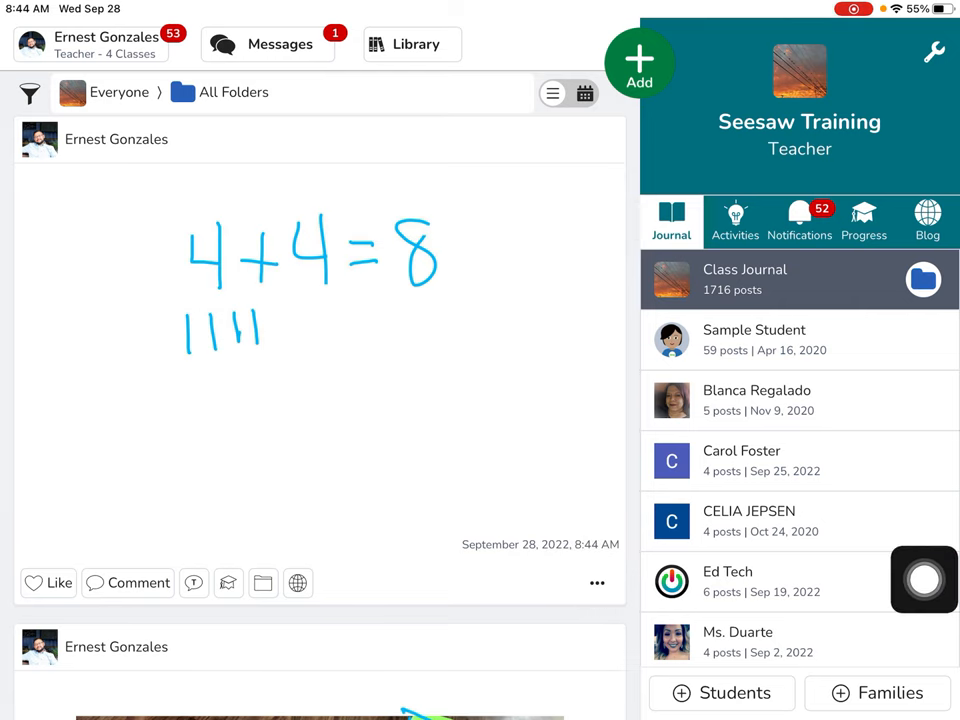
left_click(596, 584)
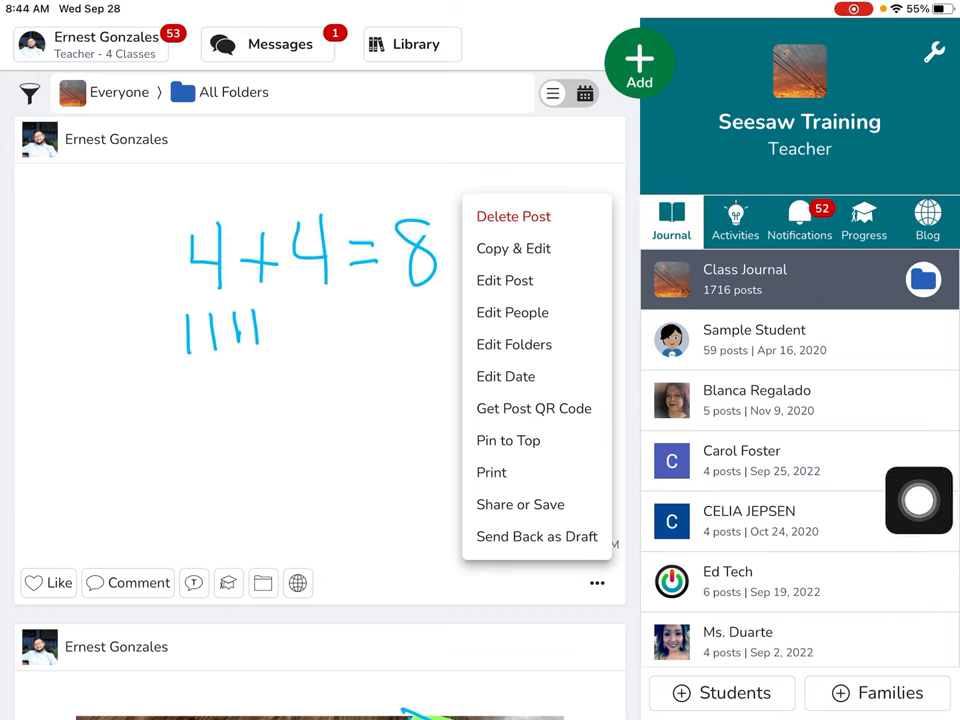
left_click(532, 408)
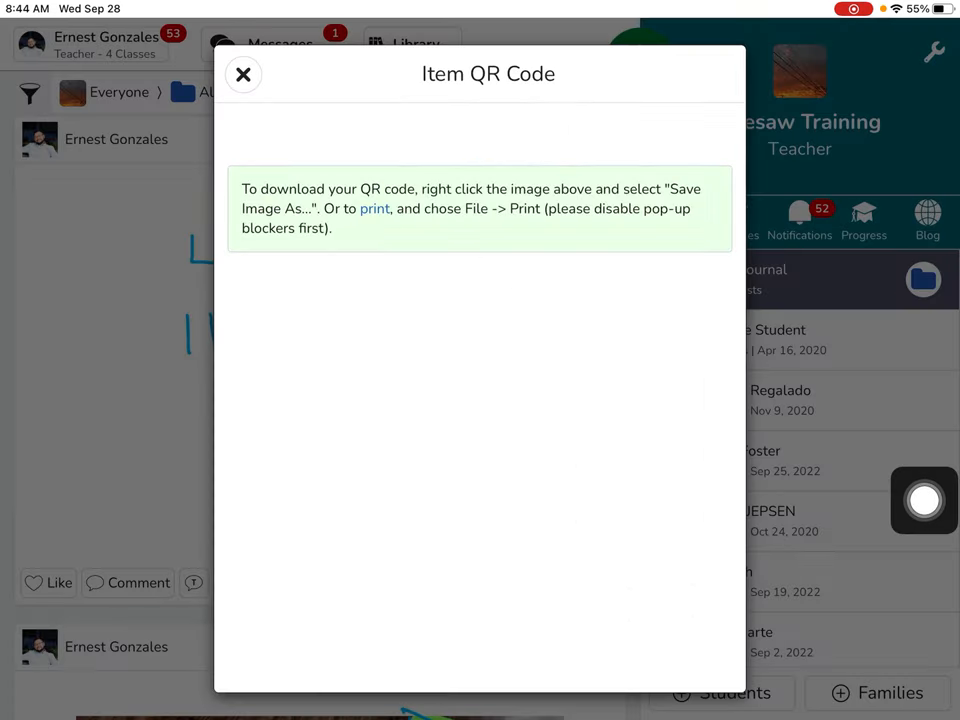